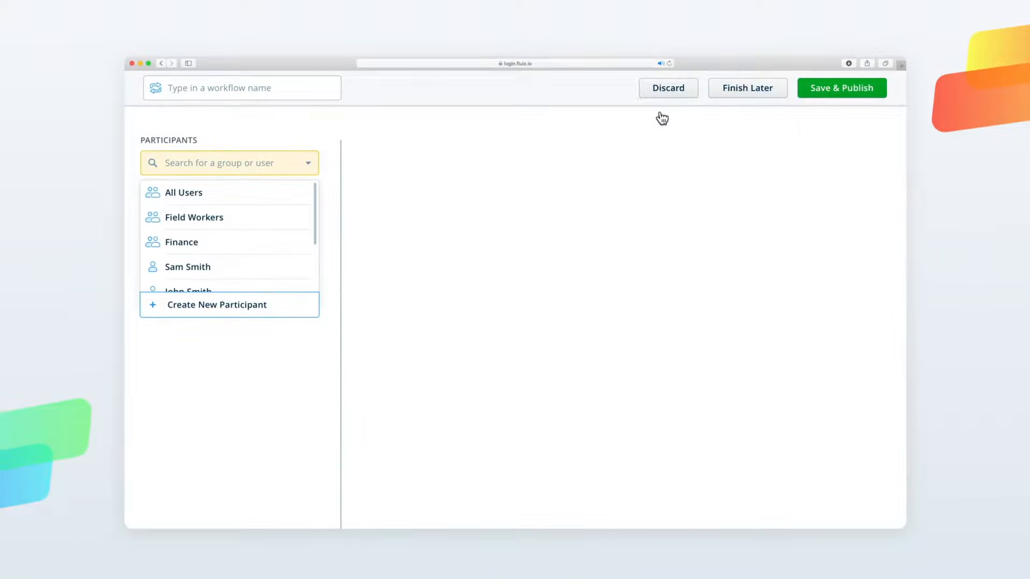
# Search the Participants dropdown of the new workflow, typing 'S' to browse groups.
pyautogui.write('SOT-391')
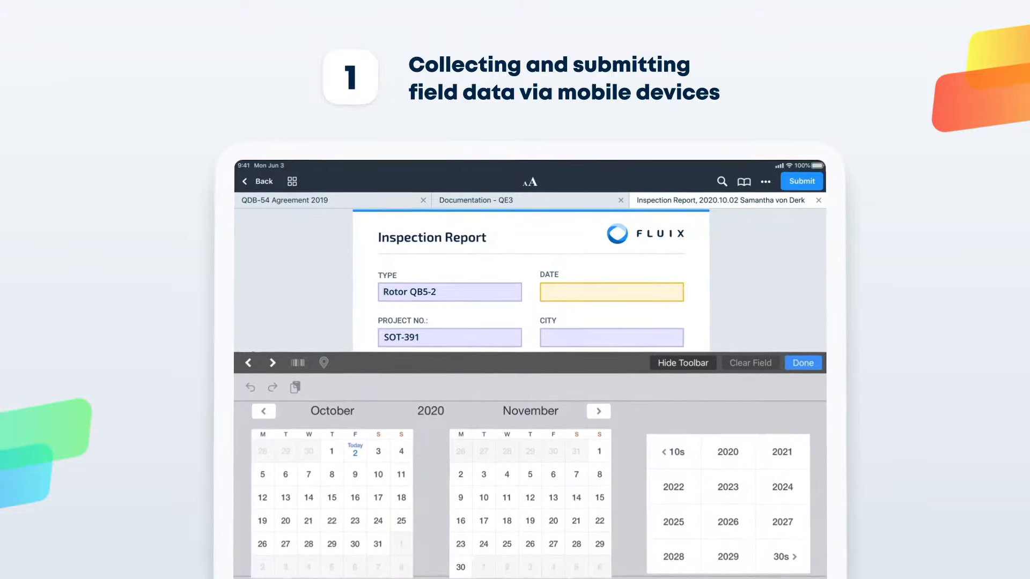
# Tap the Date field on the Inspection Report form to show the calendar.
pyautogui.click(323, 362)
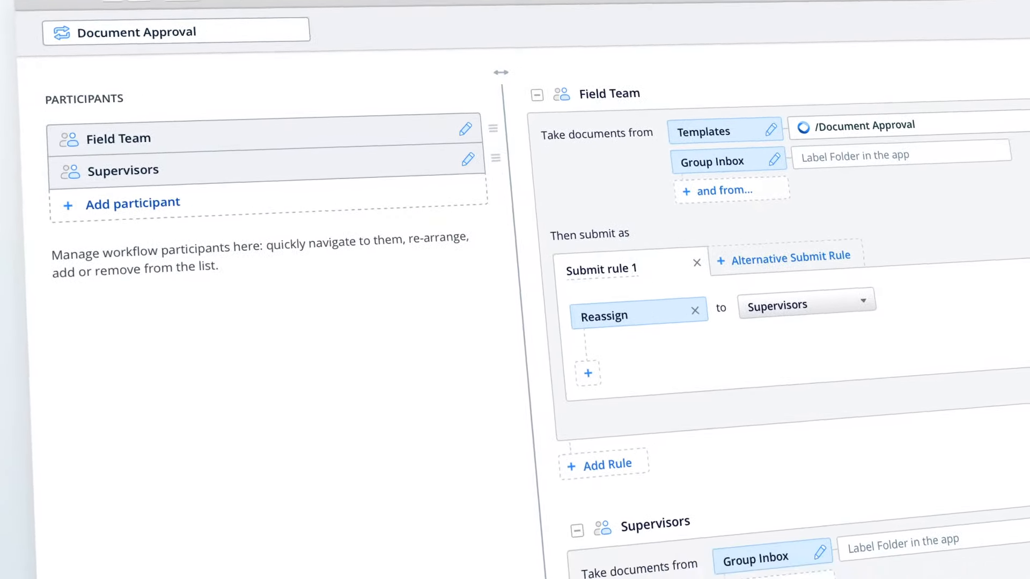
# Scroll to the Supervisors step and inspect its Reject and Approve rules.
pyautogui.scroll(-3)
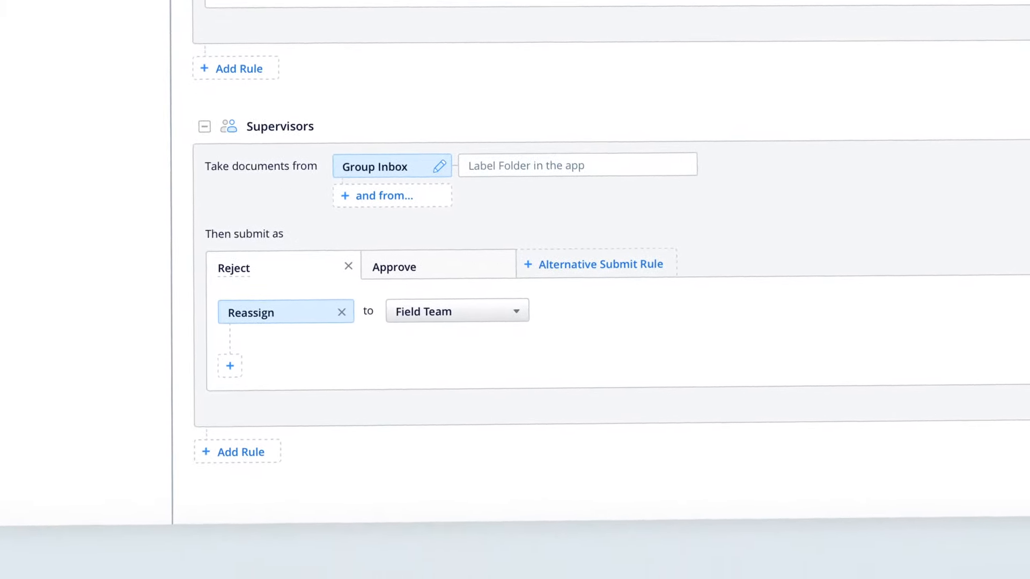
pyautogui.click(395, 267)
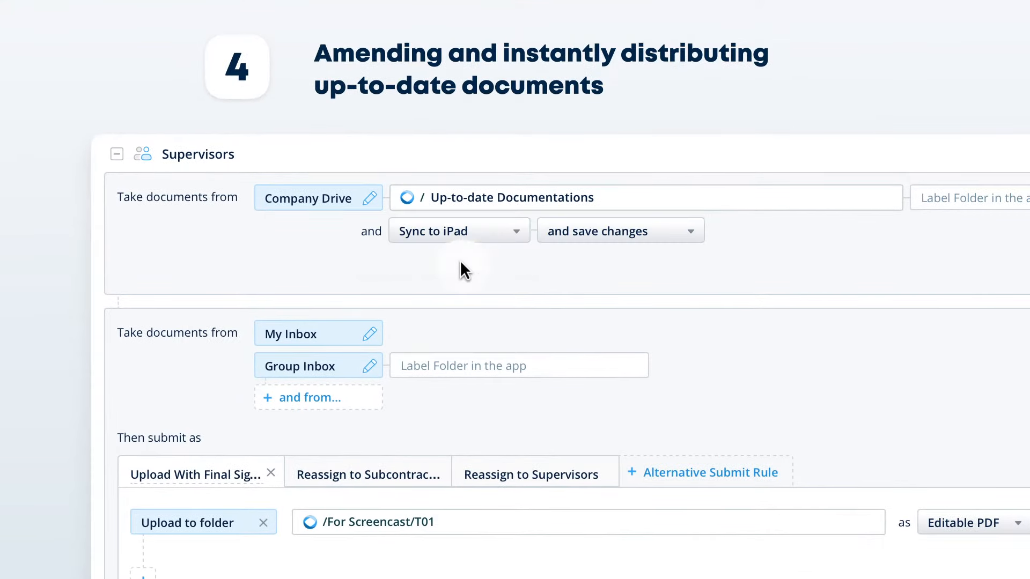
# Save the Supervisors step's Company Drive source with Sync to iPad.
pyautogui.click(618, 231)
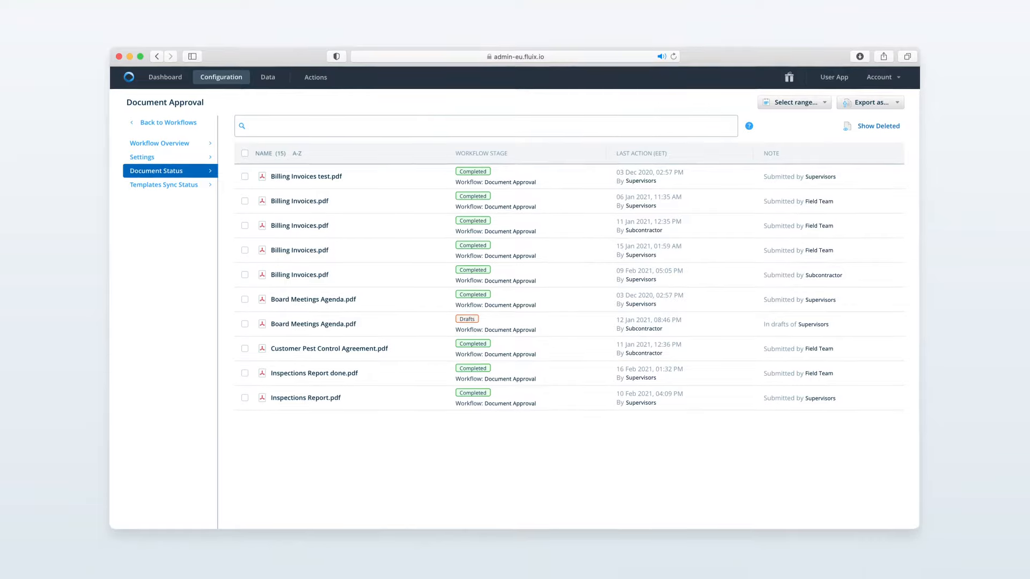
# Delete the Subcontractor participant from the Document Approval workflow.
pyautogui.click(159, 143)
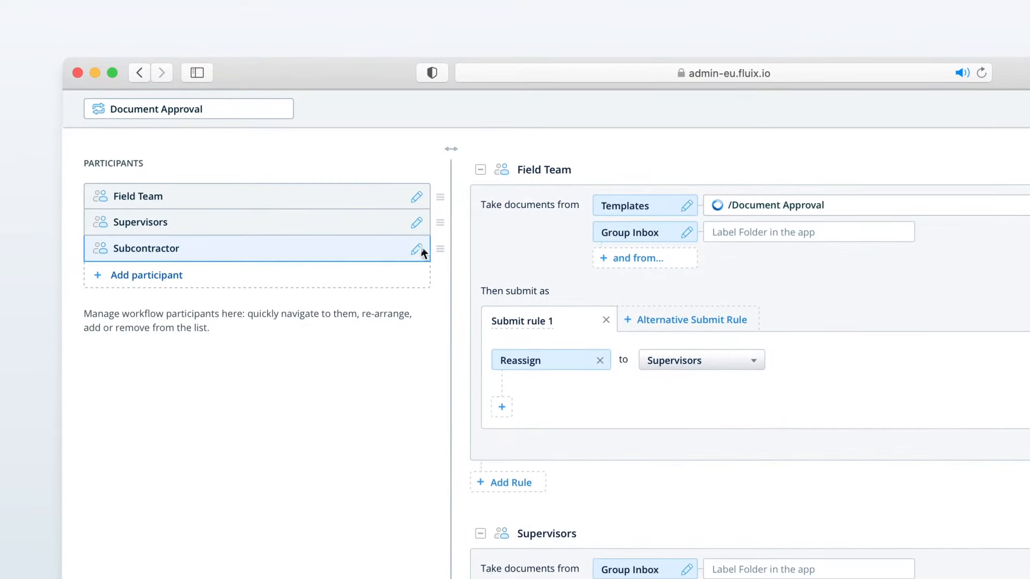
pyautogui.click(416, 249)
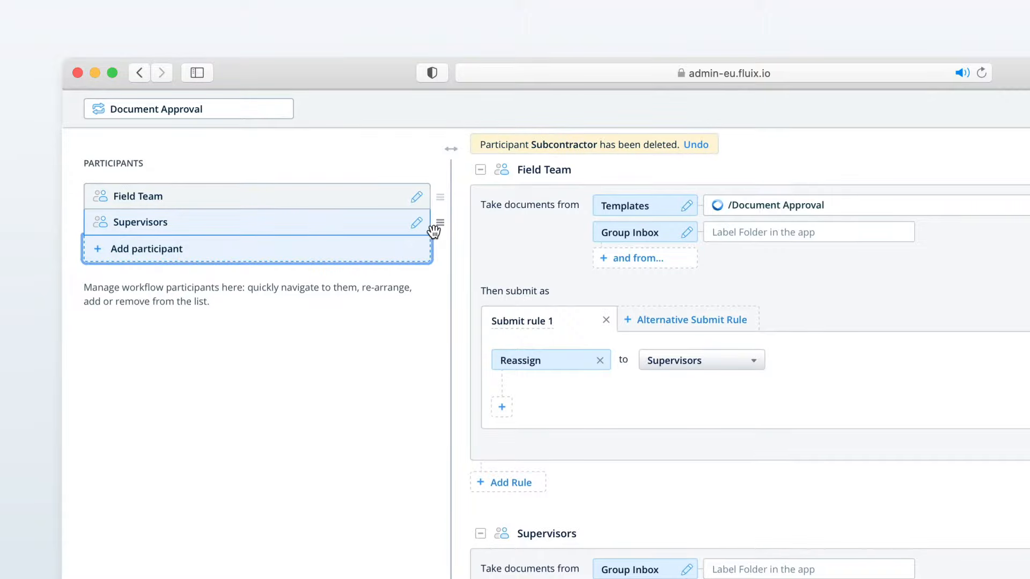